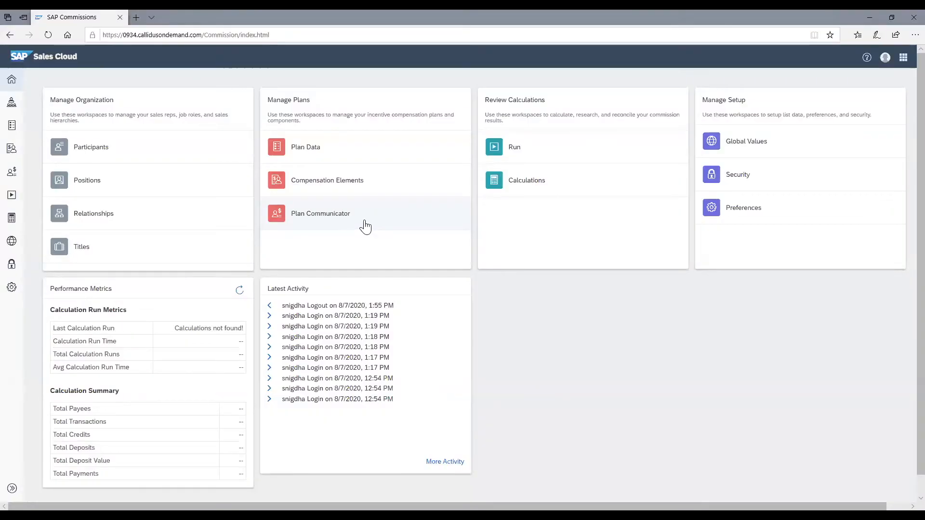
mouse_move(351, 226)
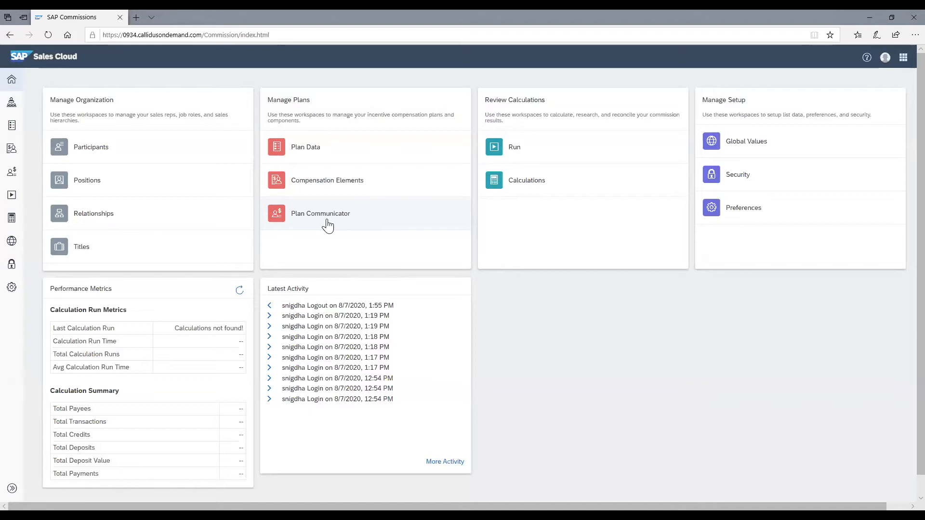
- Go to Plan Communicator and choose Disputes to list the seven existing dispute templates
left_click(320, 213)
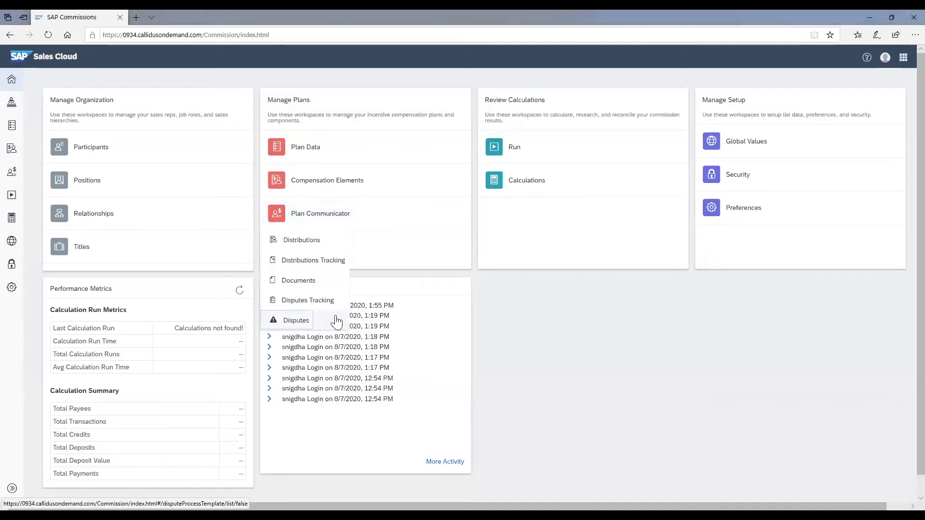
left_click(296, 320)
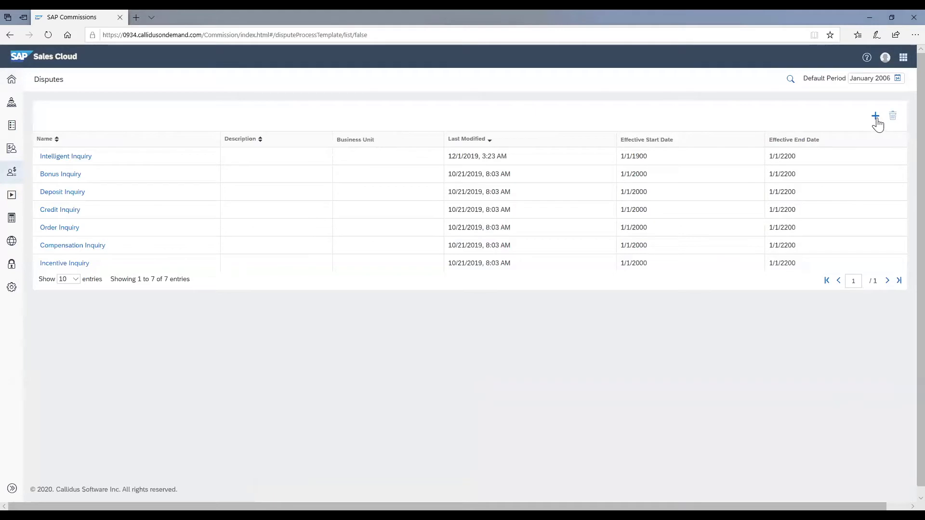
mouse_move(875, 115)
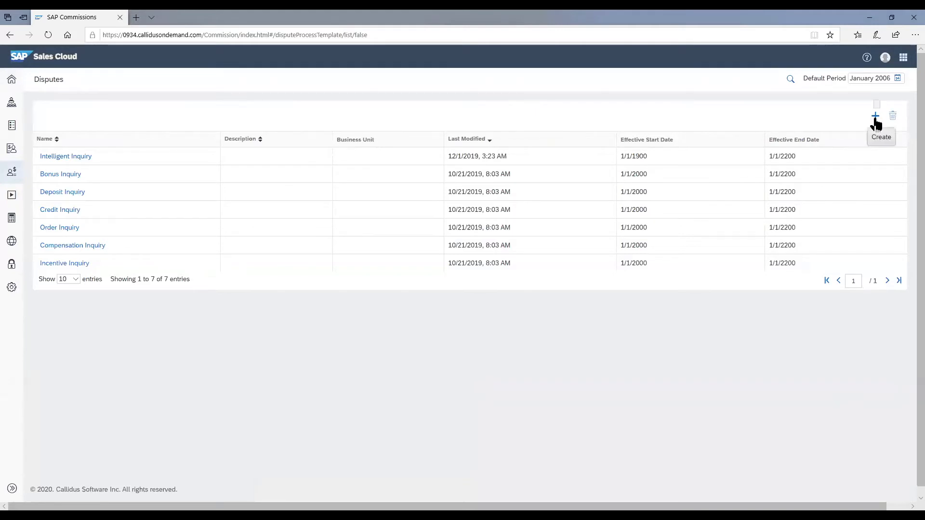
- Create a new dispute template and enter 'Credit Modifier Inquiry' as its name
left_click(876, 116)
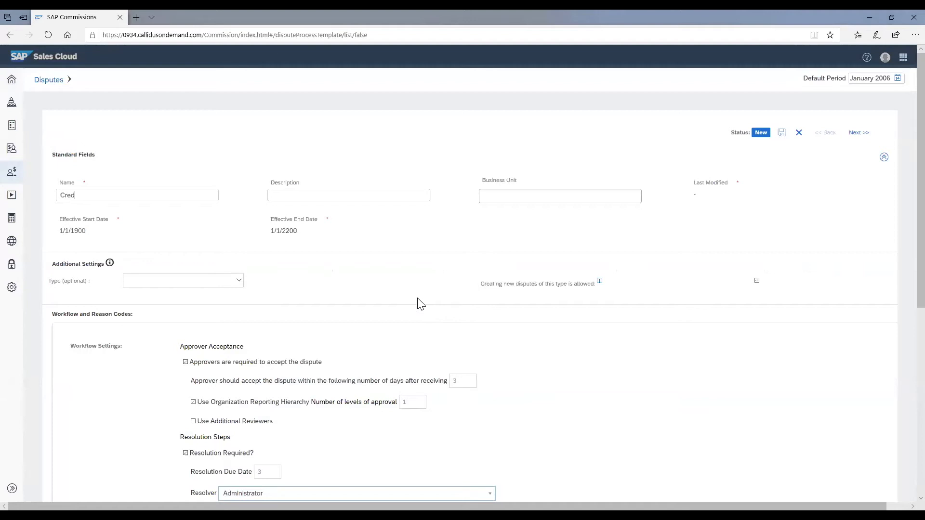
type("it Modifier")
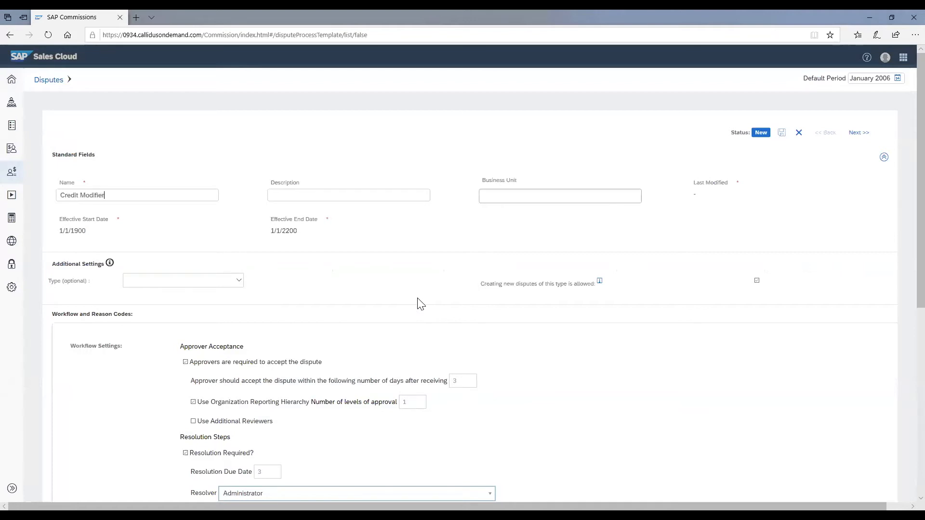
type("Inqi")
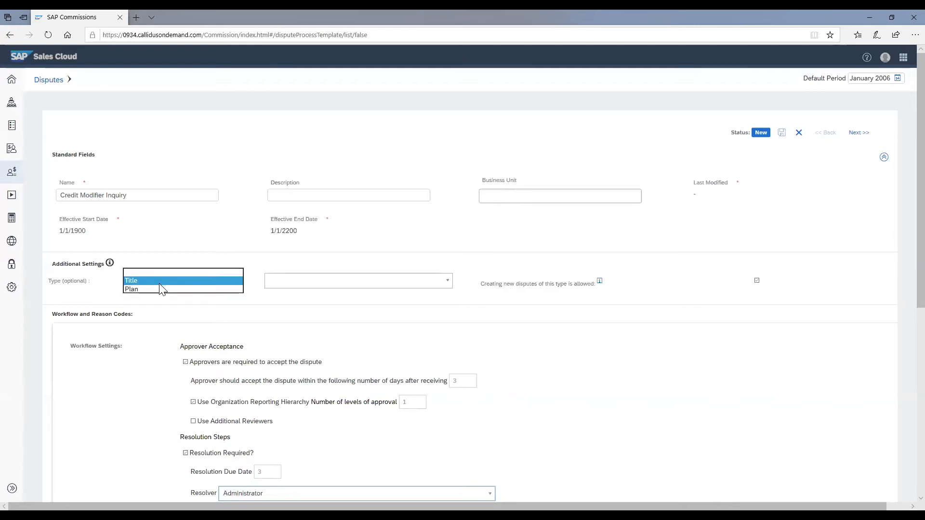
mouse_move(168, 281)
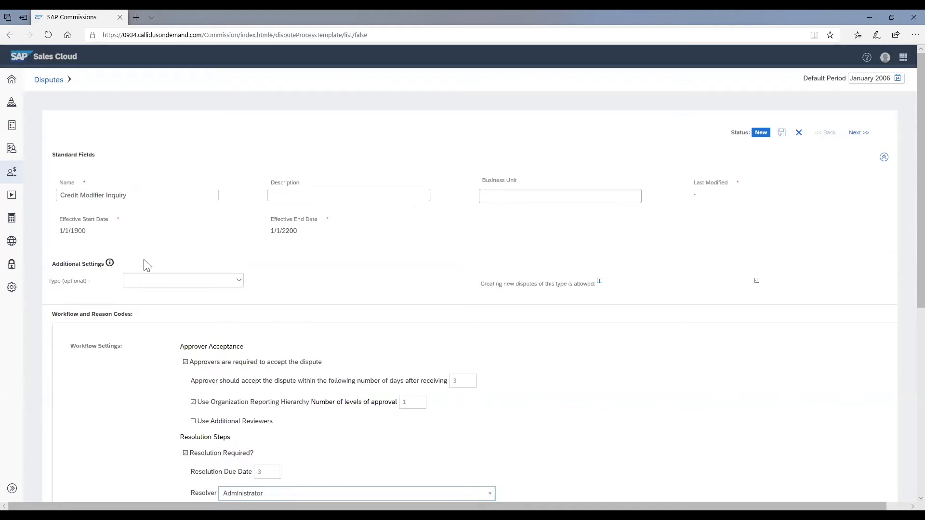
mouse_move(167, 263)
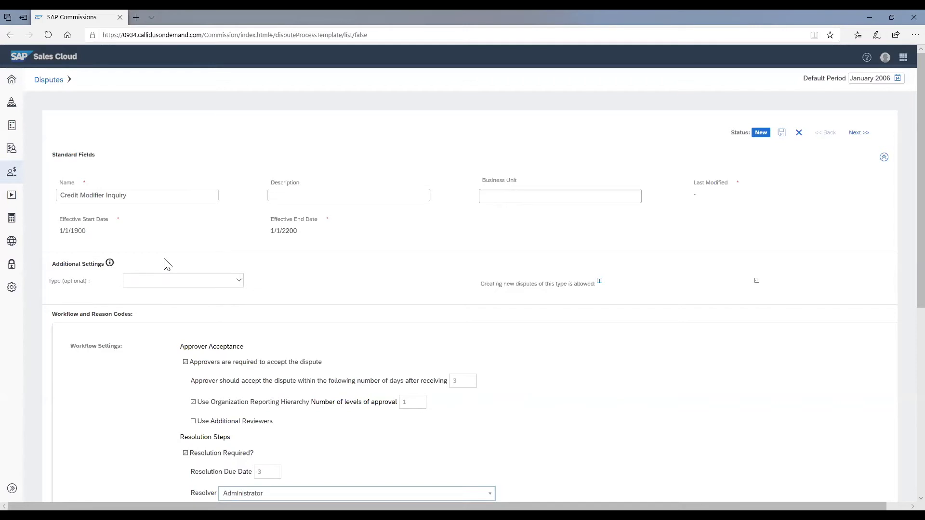
scroll("down", 3)
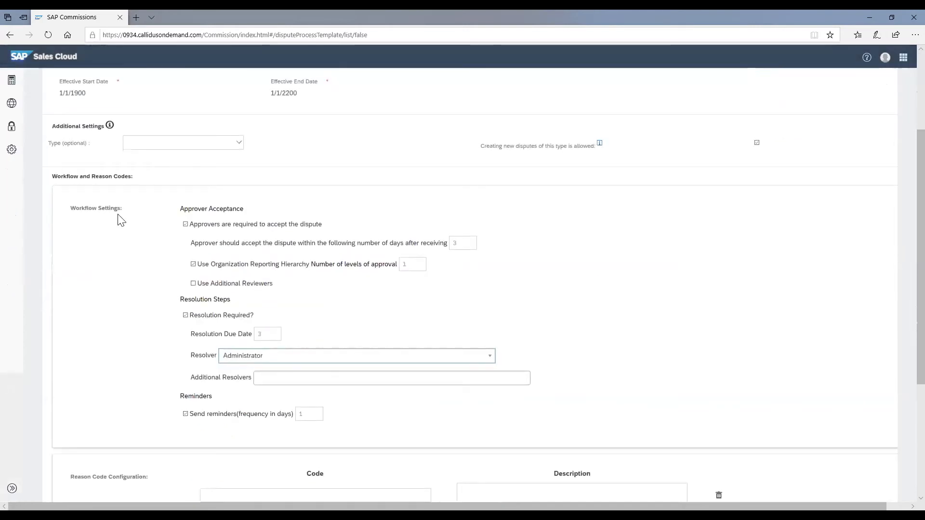
mouse_move(253, 212)
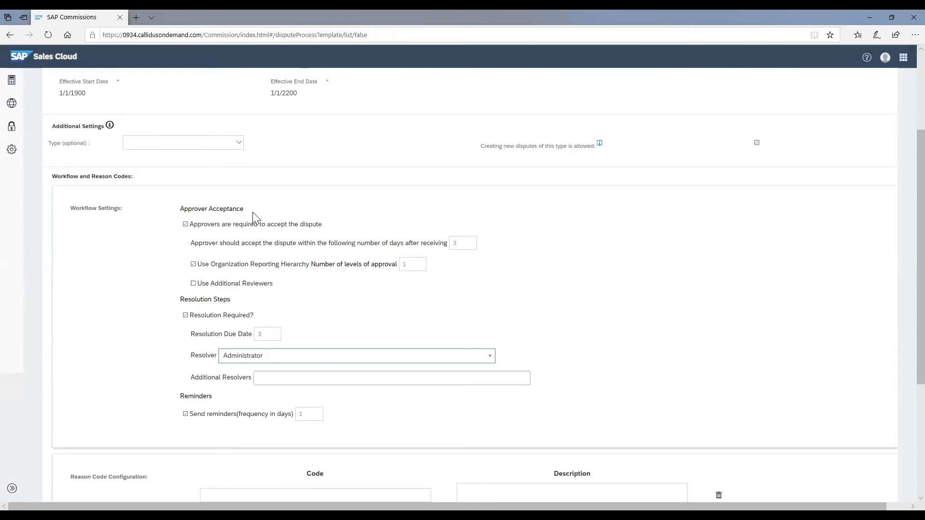
mouse_move(197, 236)
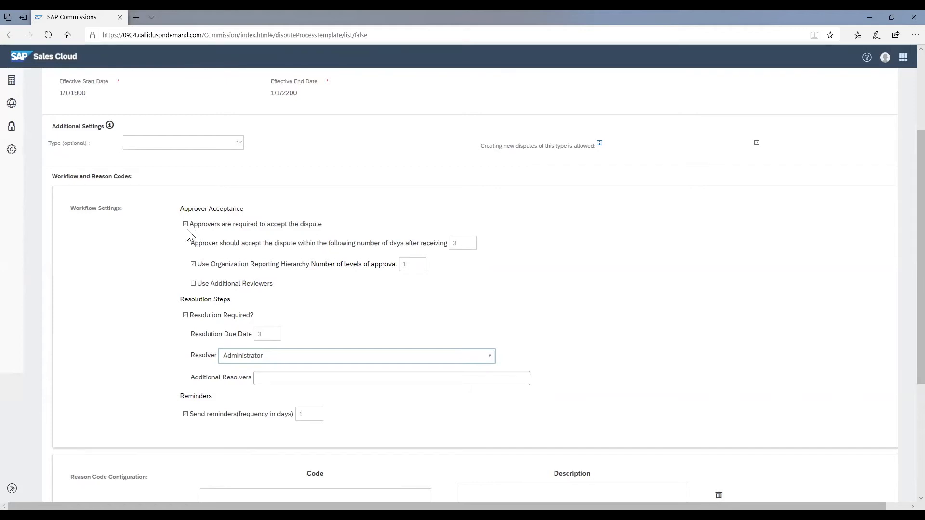
mouse_move(455, 257)
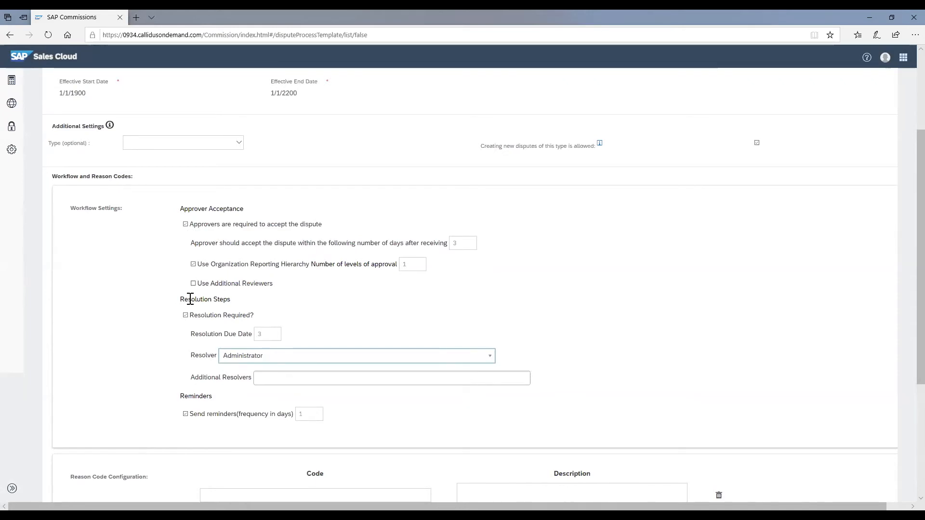
scroll("down", 3)
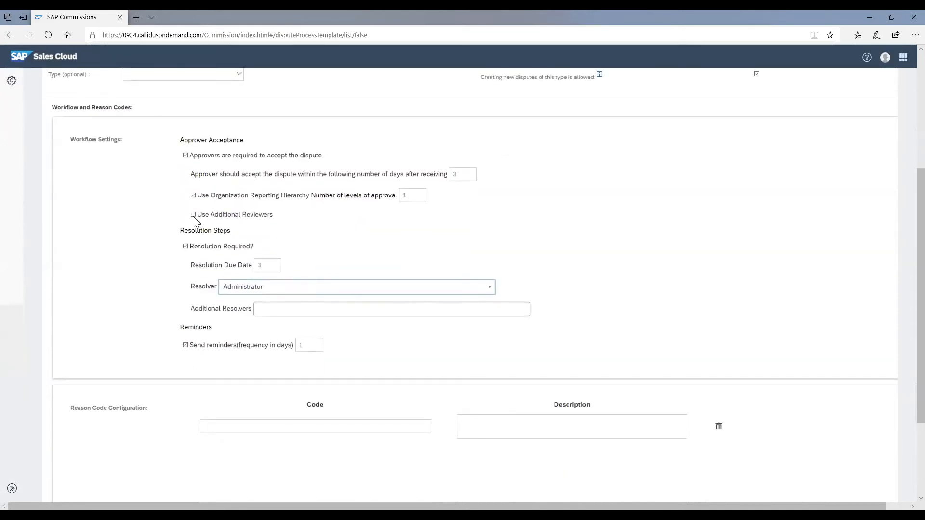
left_click(192, 214)
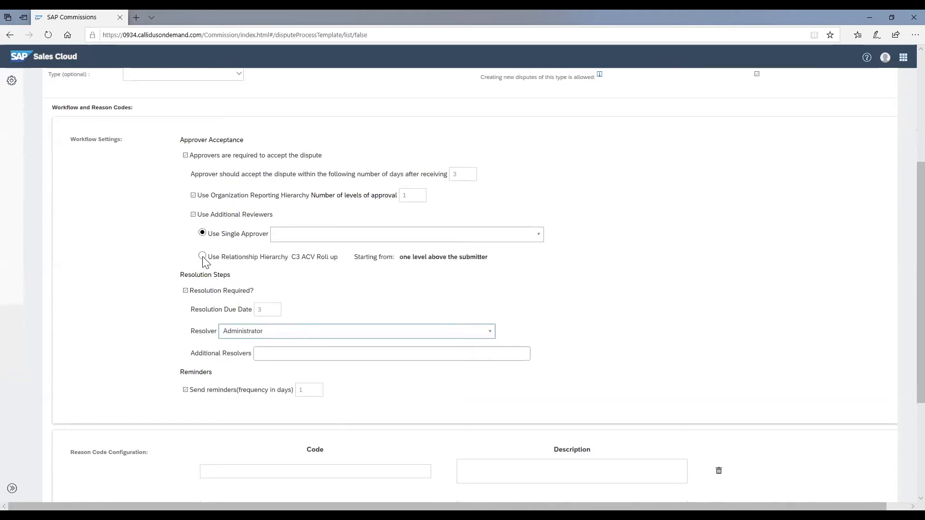
left_click(192, 213)
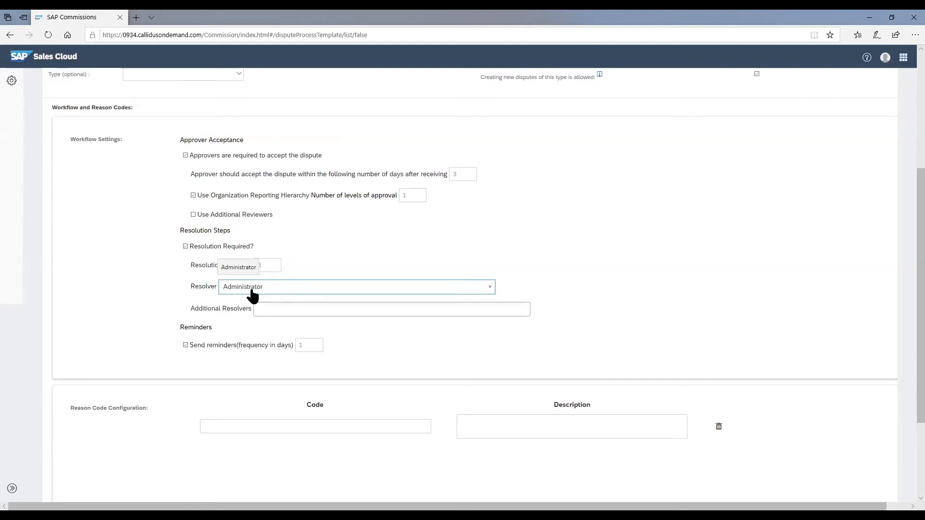
- Search for 'snigdha' and select that user as resolver, replacing Administrator
left_click(355, 287)
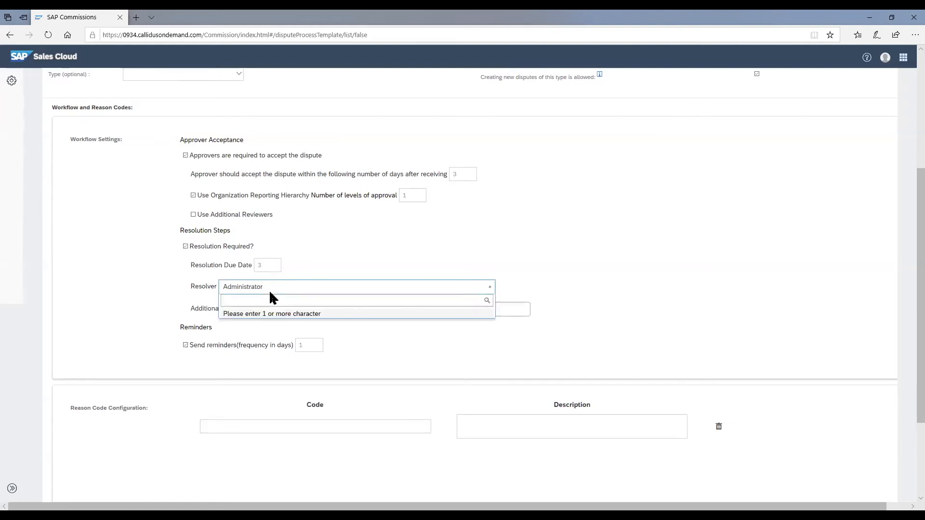
type("snigdha")
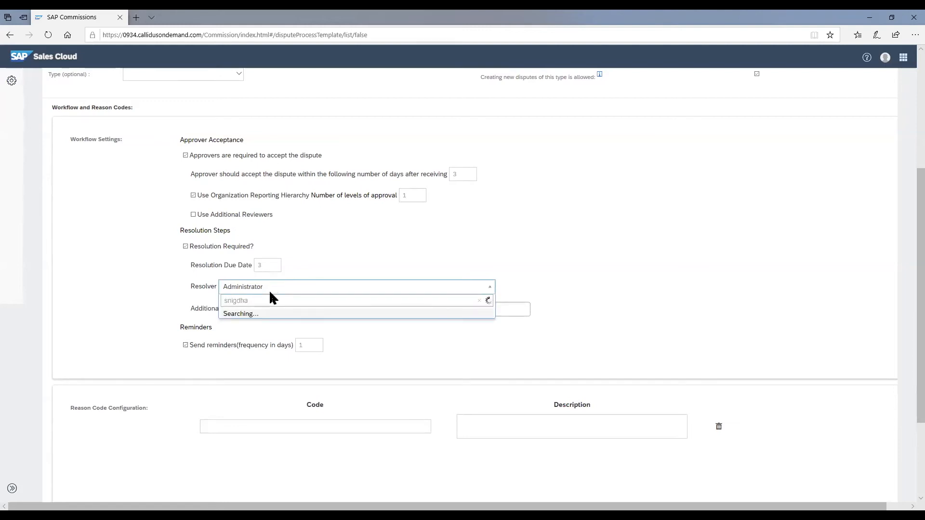
left_click(266, 306)
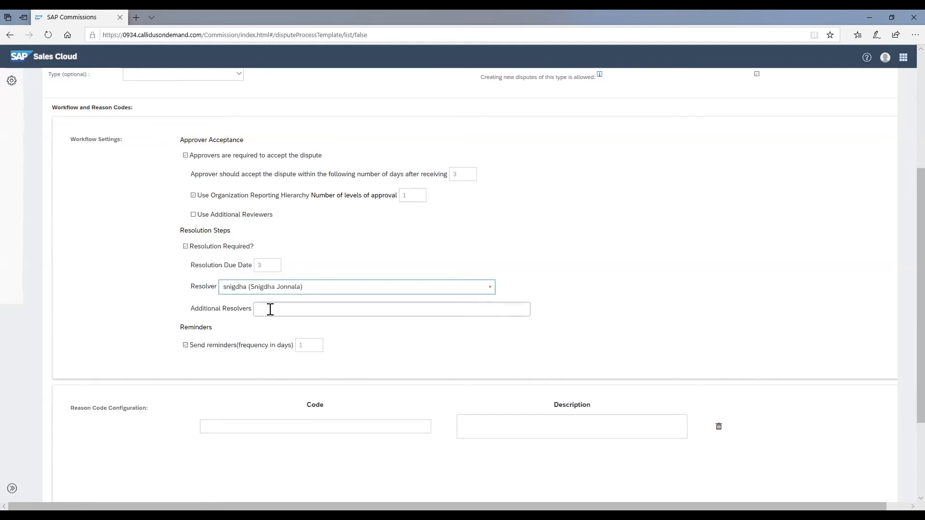
left_click(391, 309)
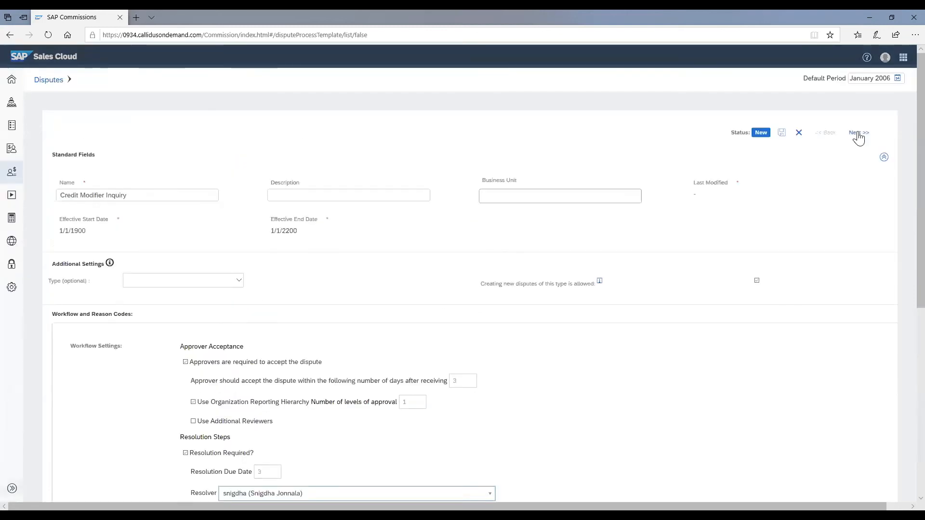
- On the form fields page, set Generic Attribute 1's custom value to 'Period Name' and save
left_click(858, 132)
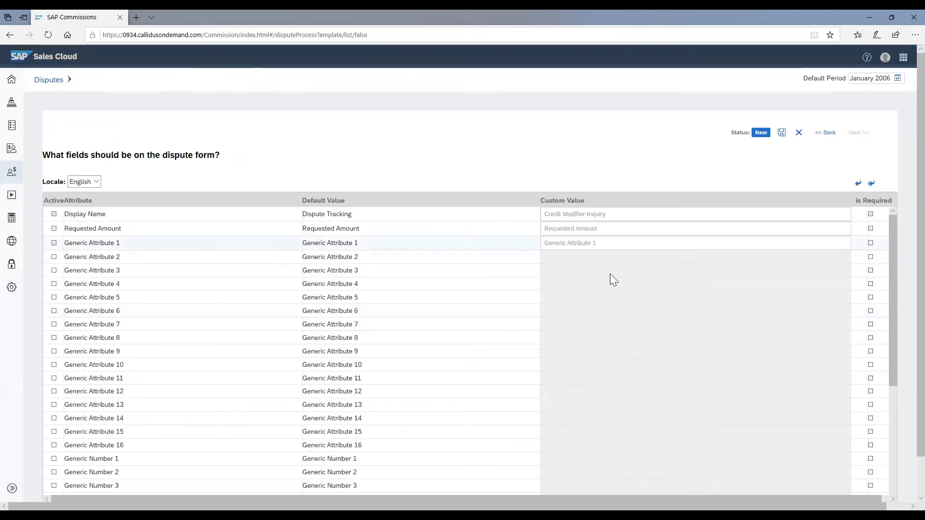
left_click(590, 243)
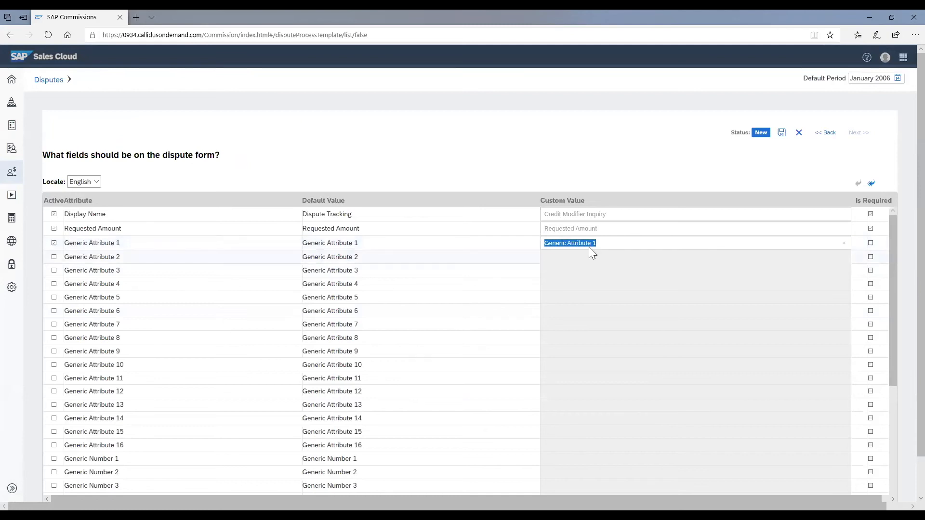
mouse_move(577, 258)
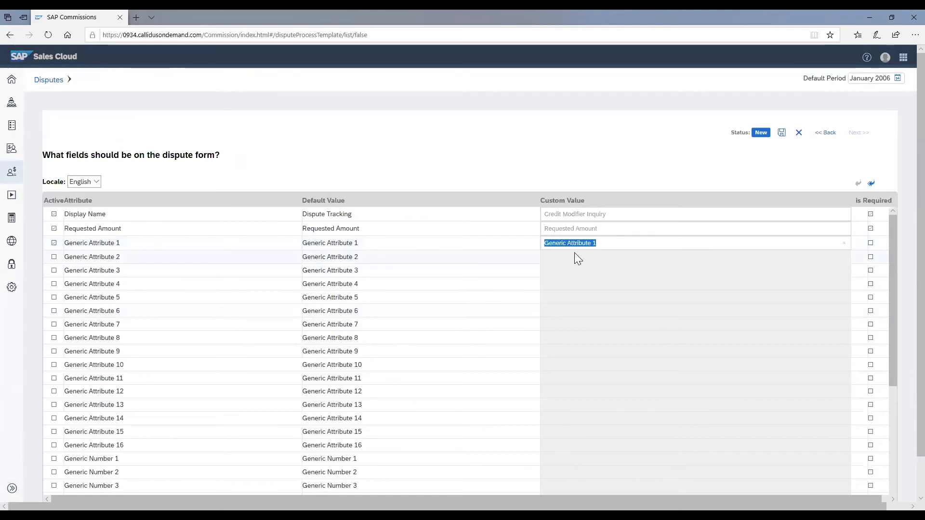
type("Period")
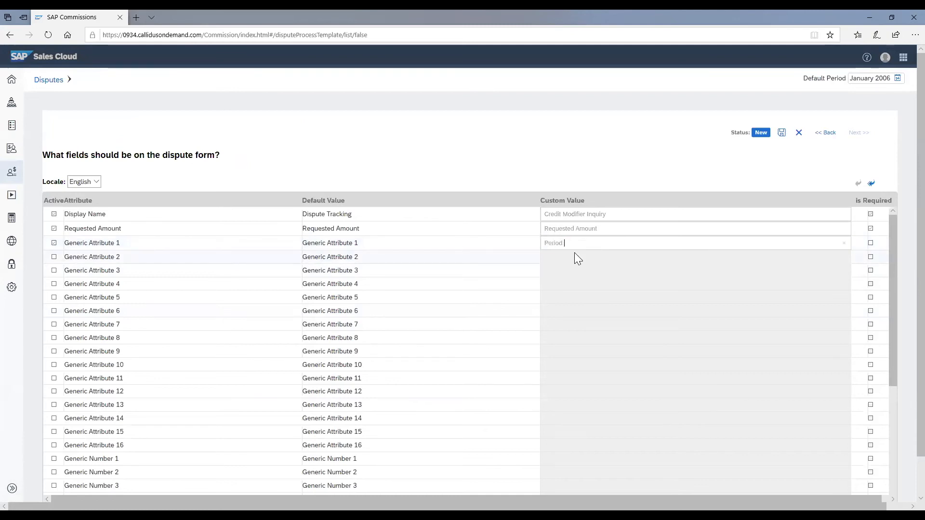
type("Name")
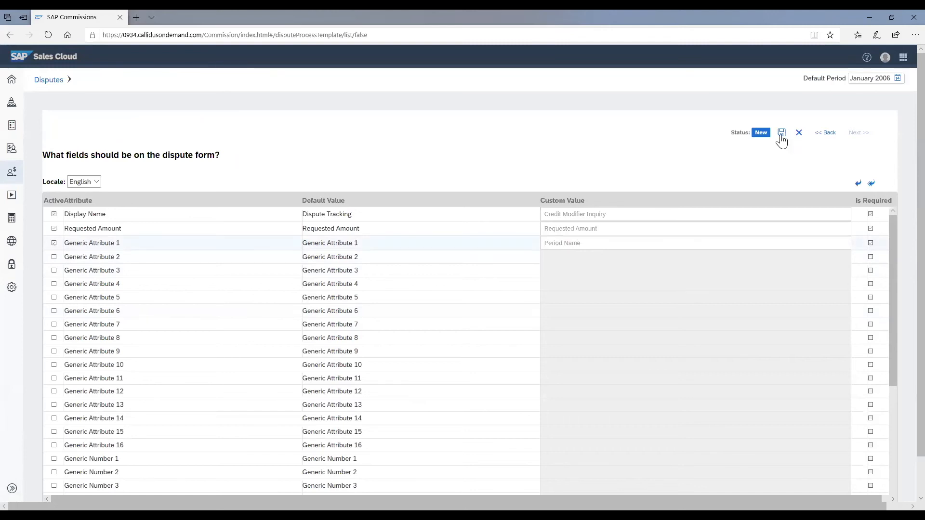
left_click(782, 132)
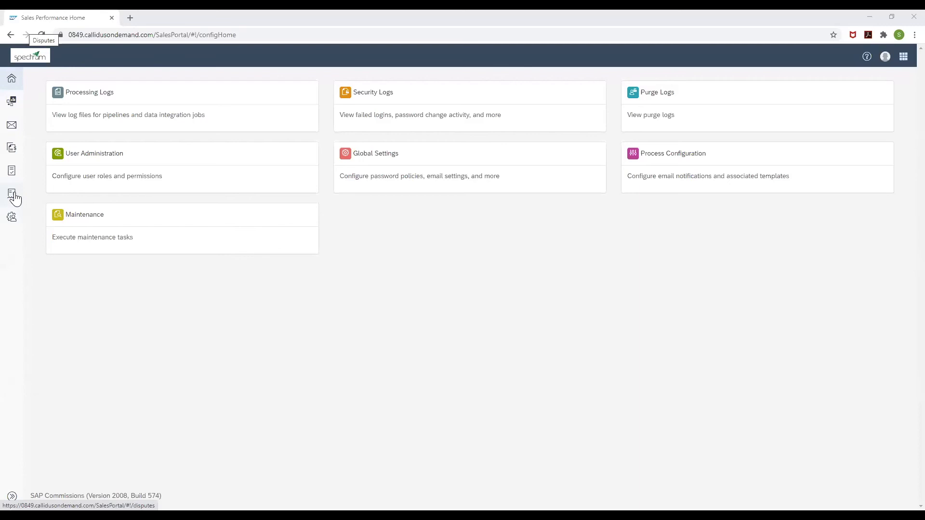
- From the Disputes page, create a new dispute and show the Inquiry Type options
left_click(11, 195)
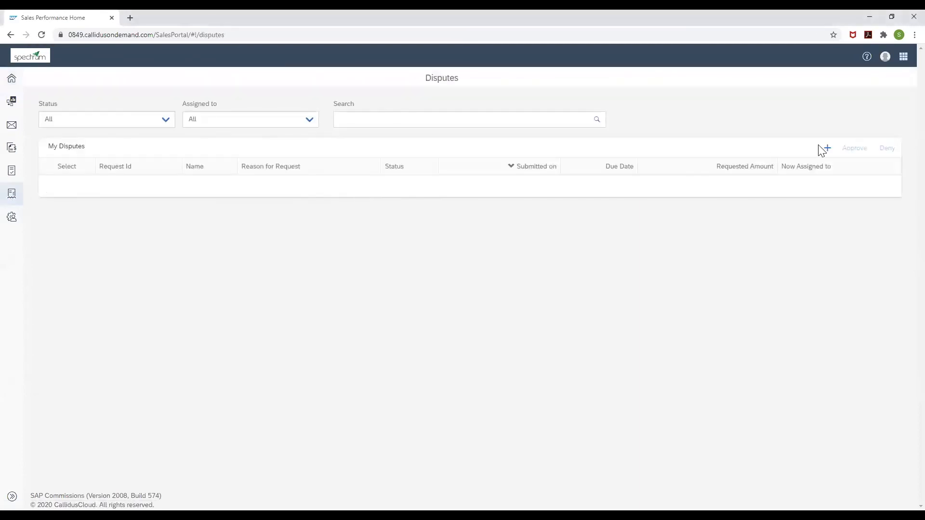
mouse_move(826, 148)
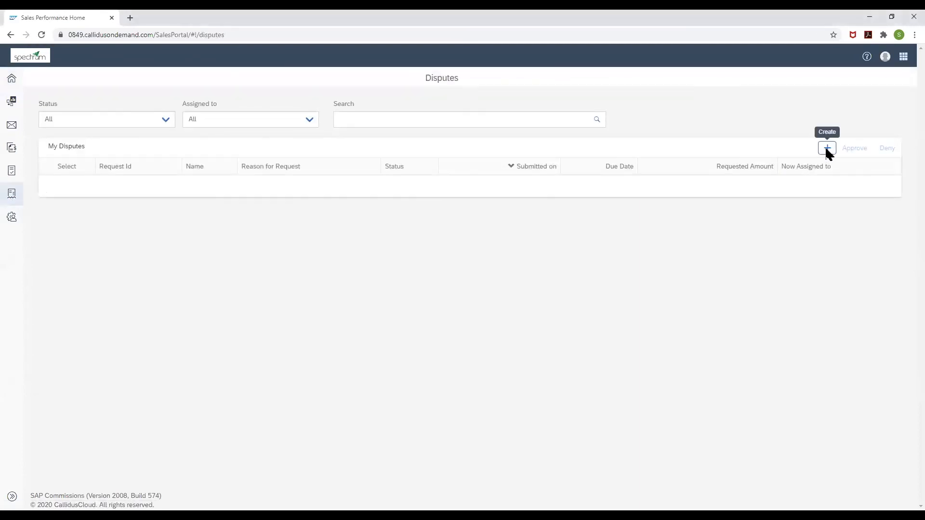
left_click(827, 148)
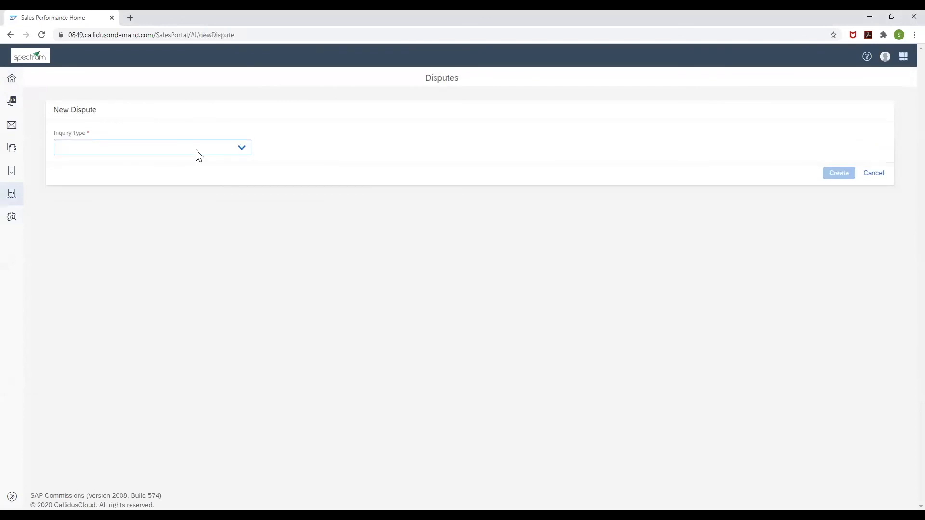
left_click(150, 147)
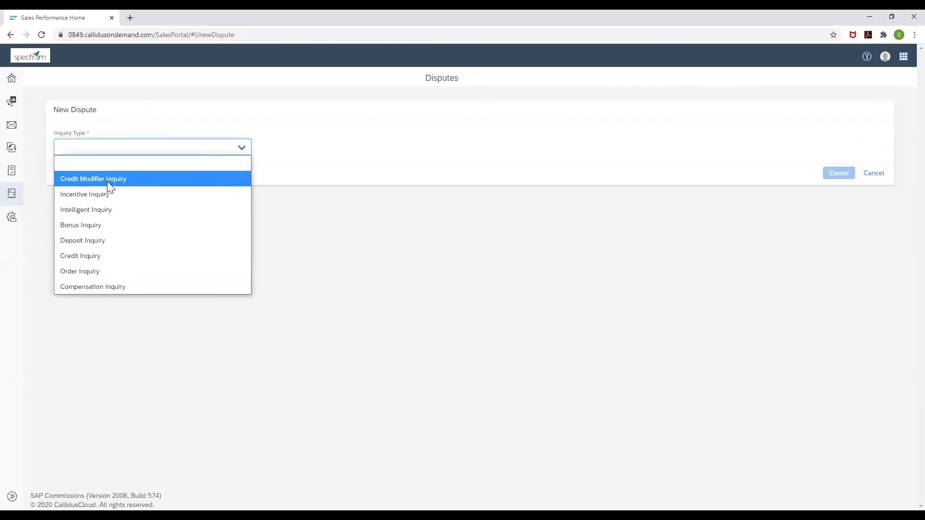
- Choose Credit Modifier Inquiry, keep reason Uplift, enter amount 1000 and period August 2020
left_click(94, 179)
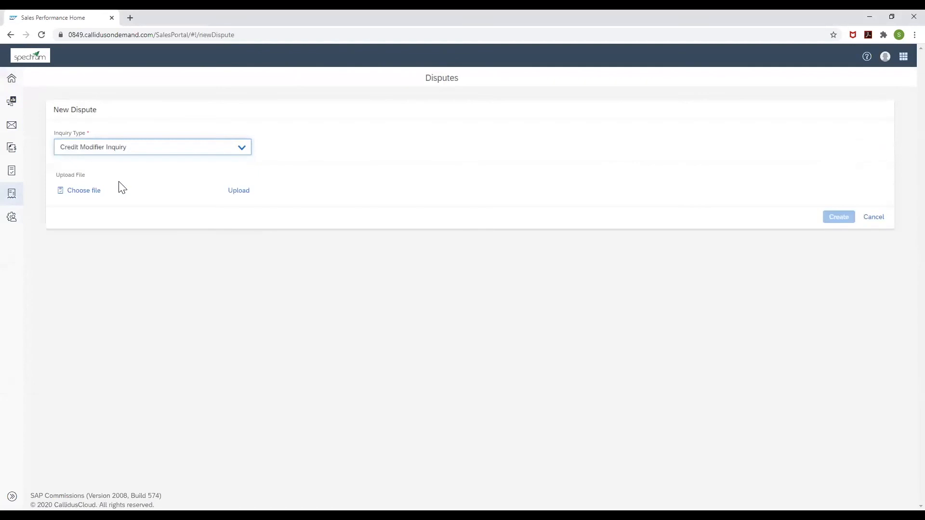
left_click(152, 147)
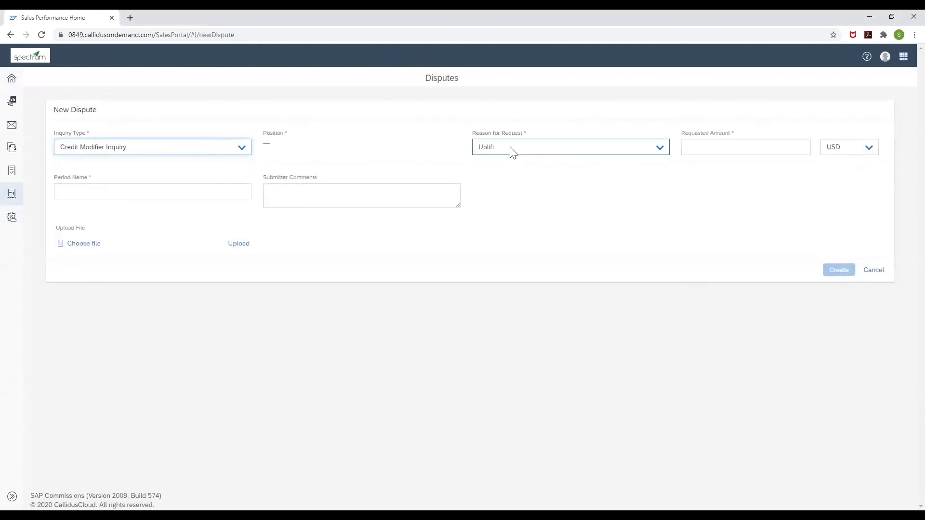
left_click(570, 147)
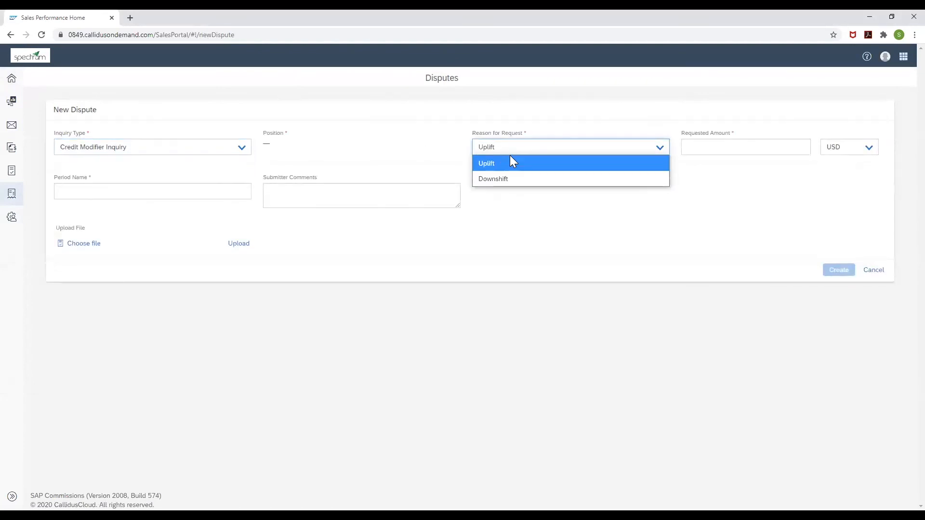
mouse_move(505, 173)
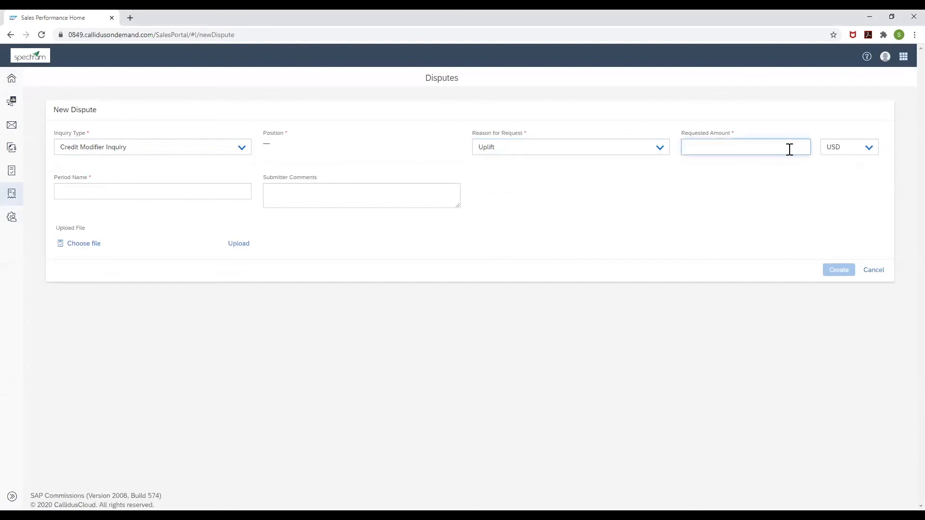
type("1000")
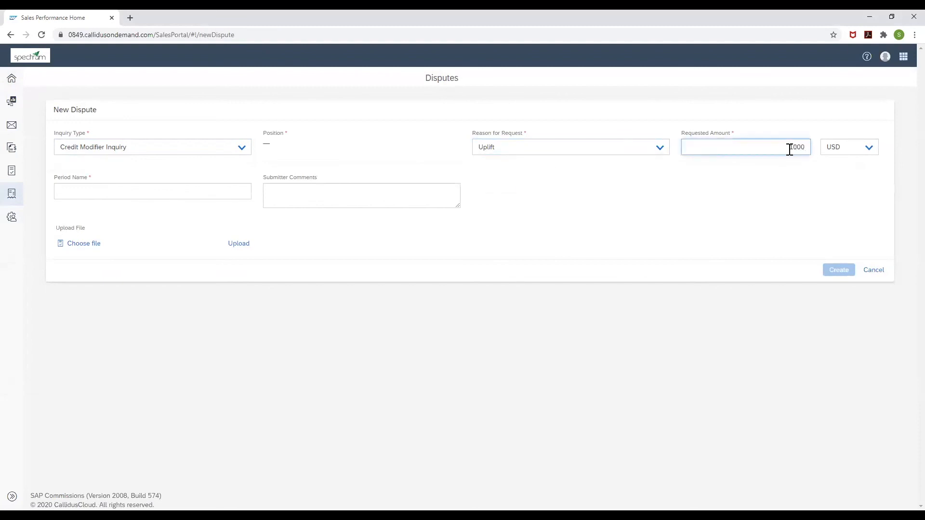
left_click(361, 195)
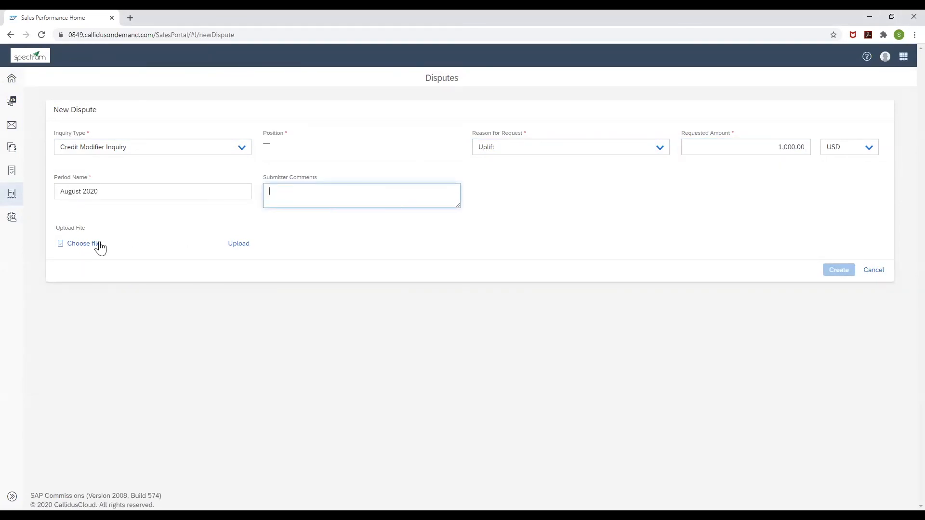
mouse_move(239, 243)
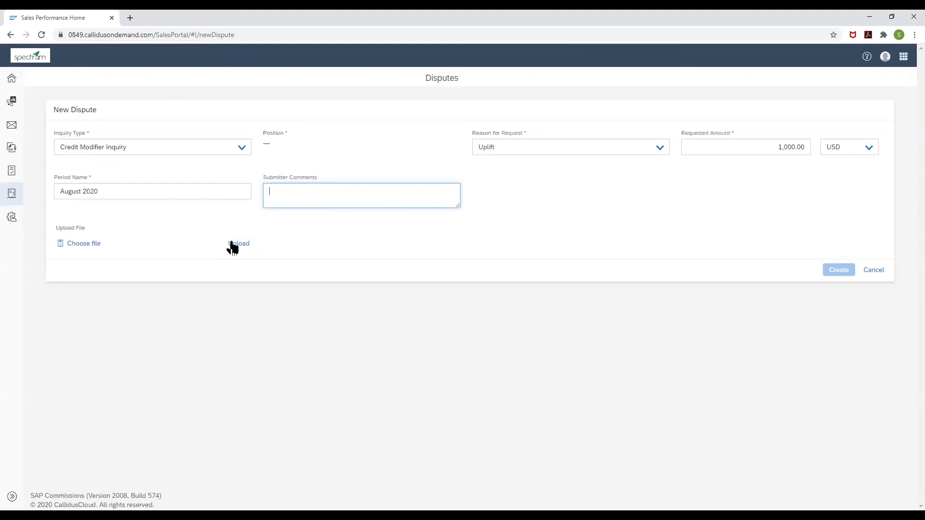
mouse_move(770, 278)
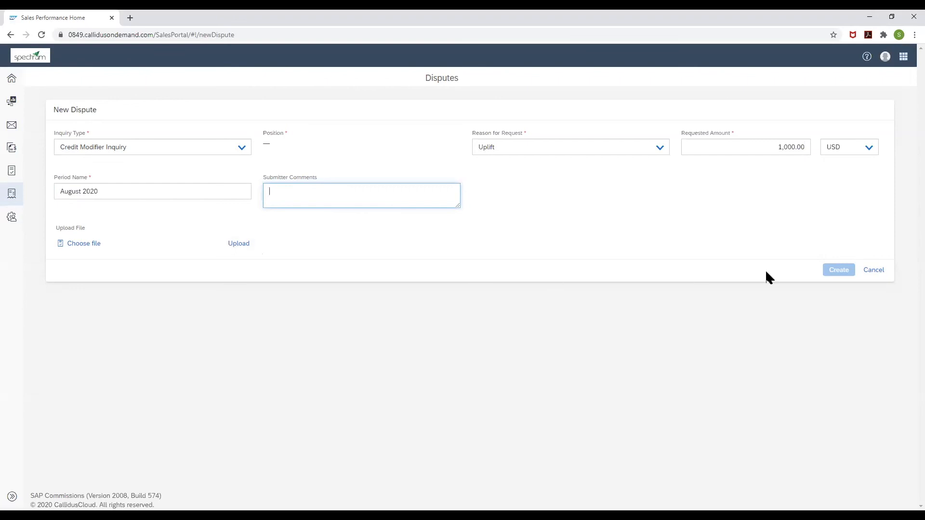